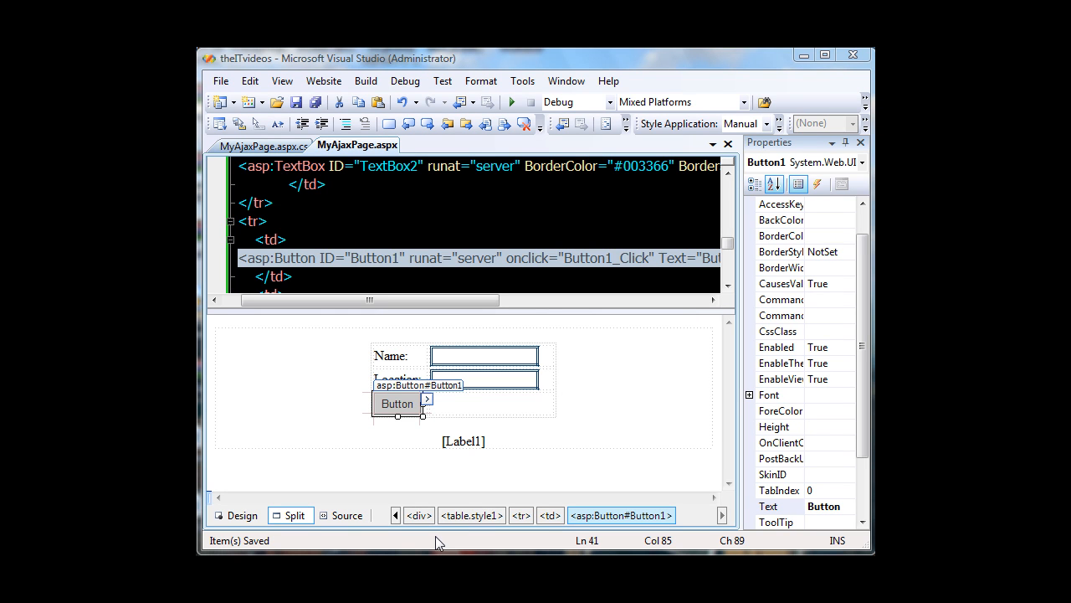
mouse_move(480, 356)
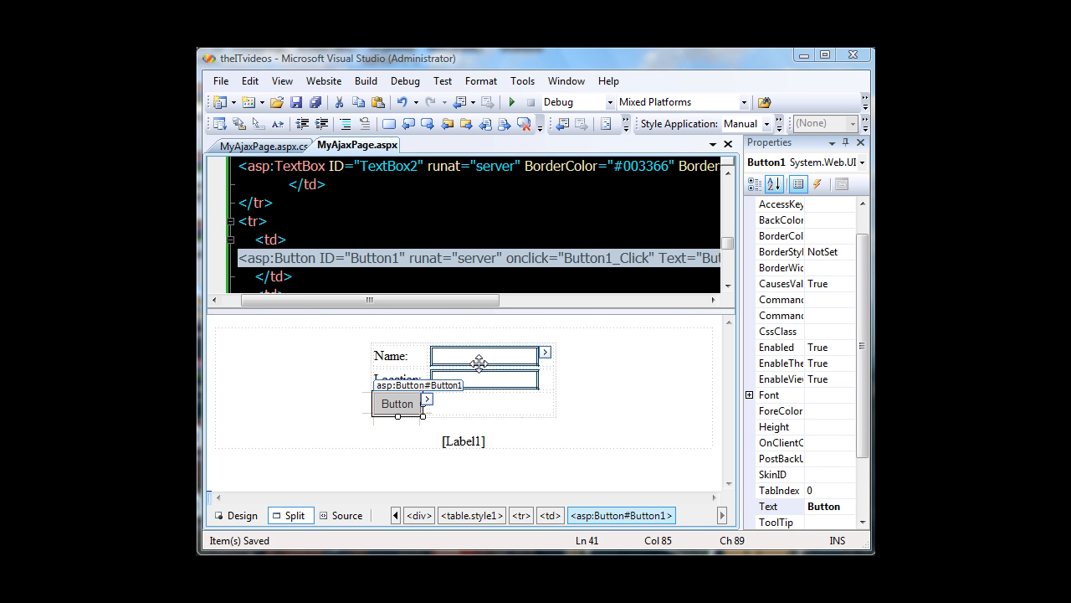
mouse_move(481, 310)
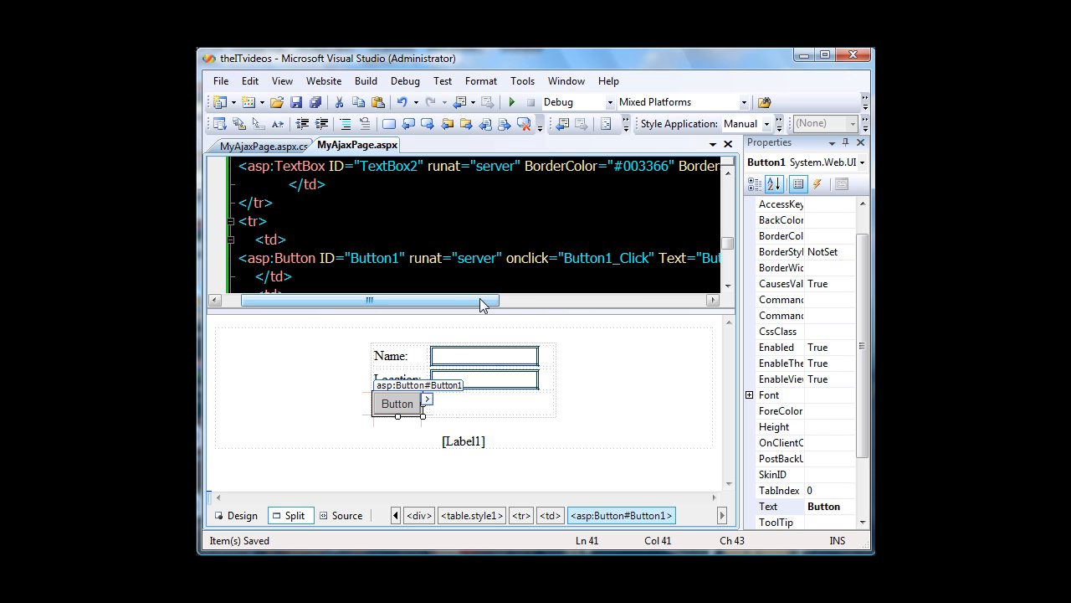
Step: Review Button1_Click in MyAjaxPage.aspx.cs, return to MyAjaxPage.aspx and start debugging in Firefox
left_click_drag(368, 300, 578, 302)
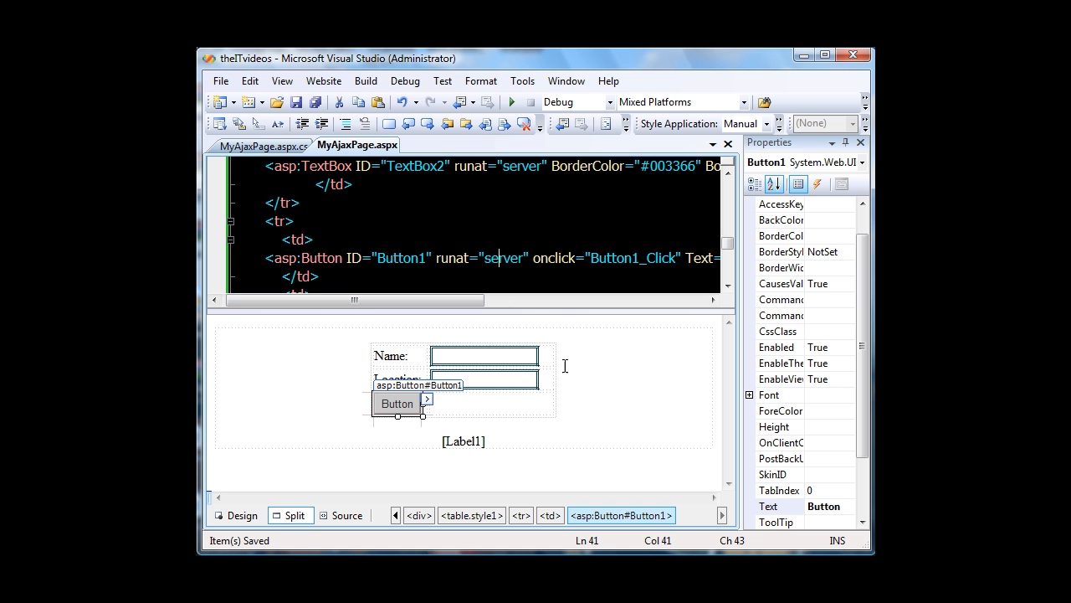
mouse_move(355, 400)
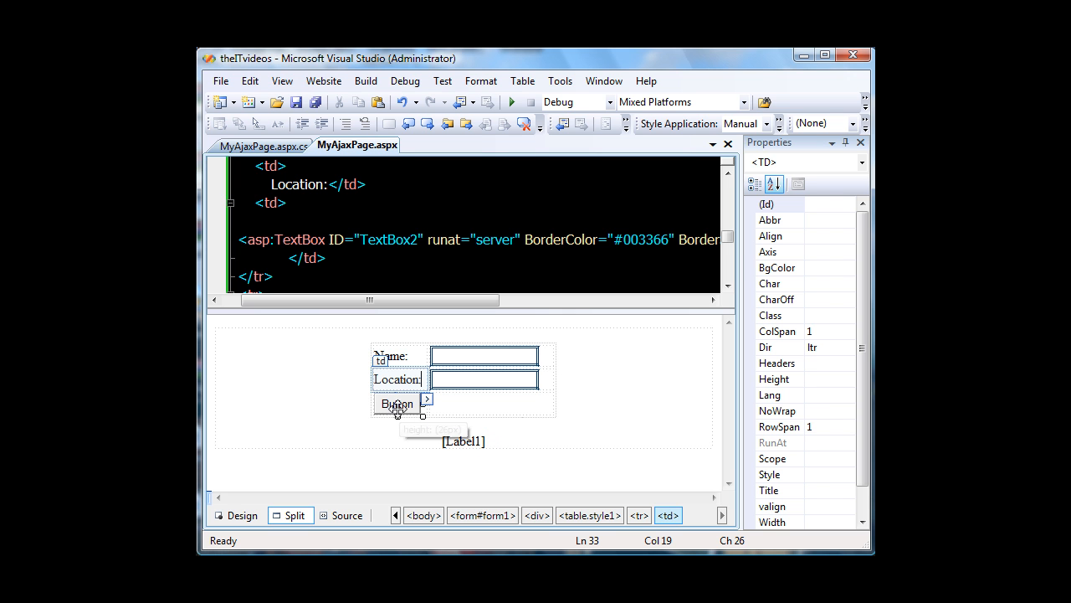
left_click(264, 145)
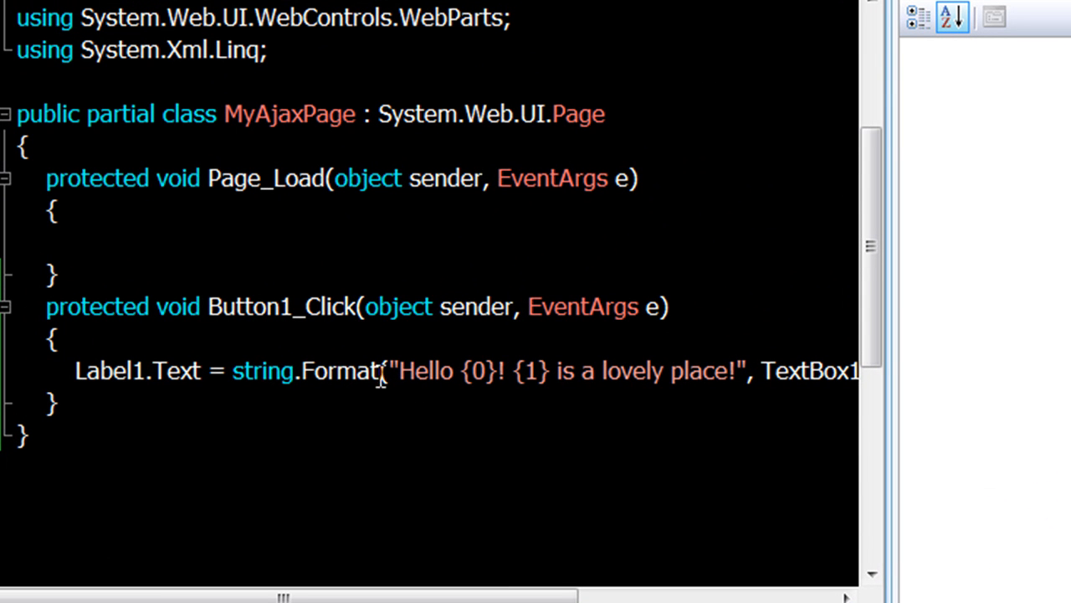
mouse_move(260, 371)
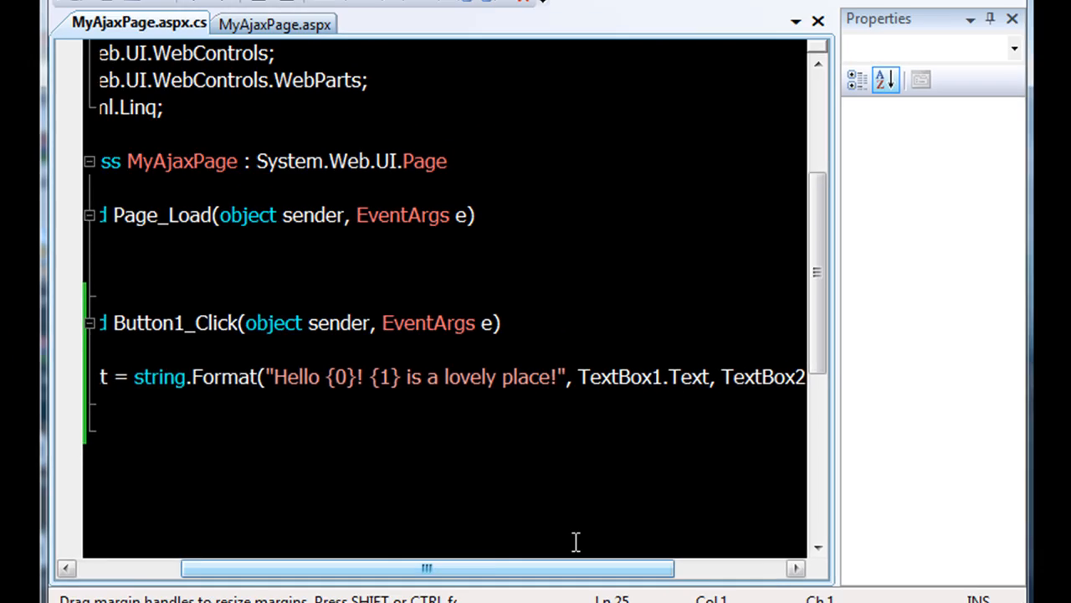
left_click(795, 20)
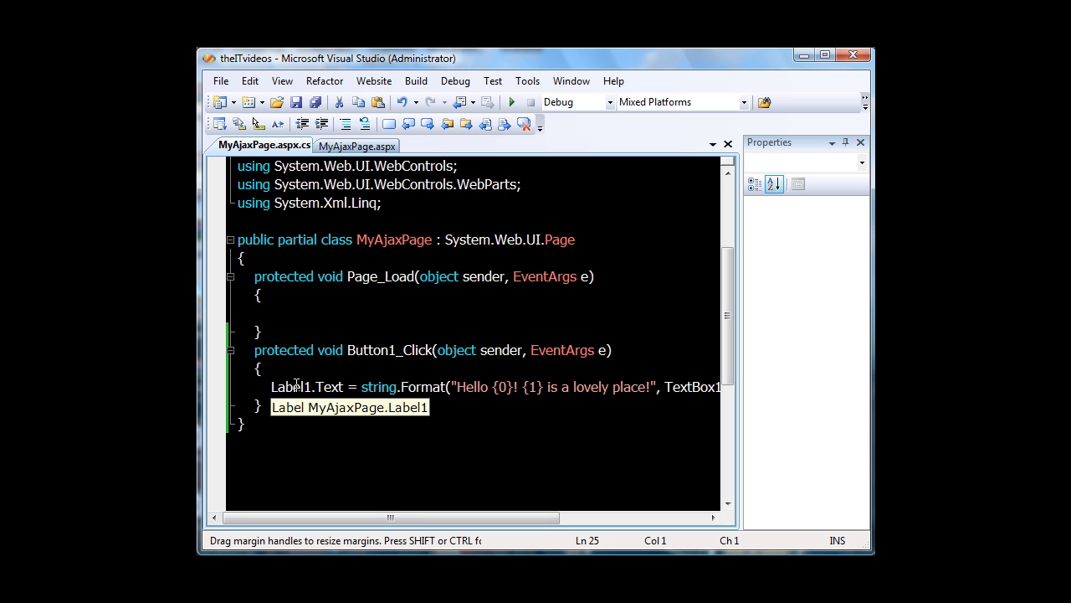
left_click(358, 146)
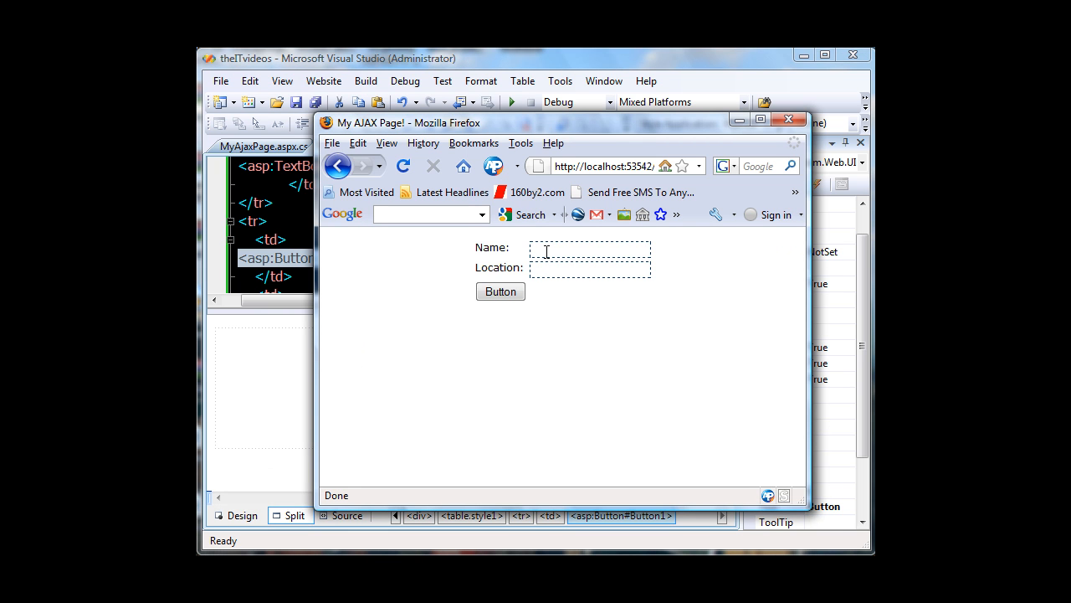
Step: Enter name 'Aftab' and location 'Paris' and submit to show 'Hello Aftab! Paris is a lovely place!'
type("Aftab")
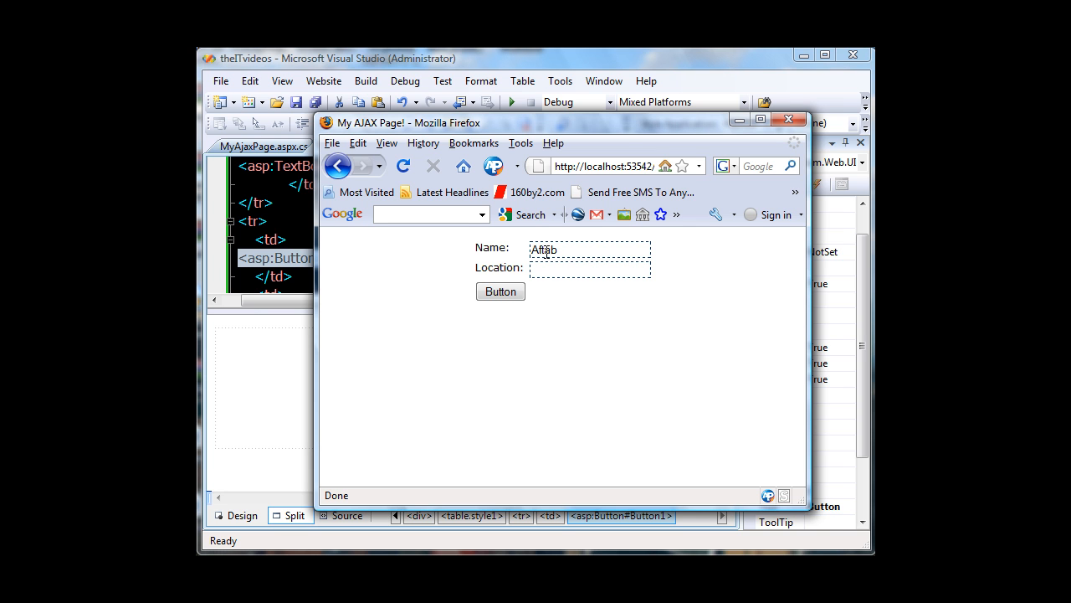
type("Pa")
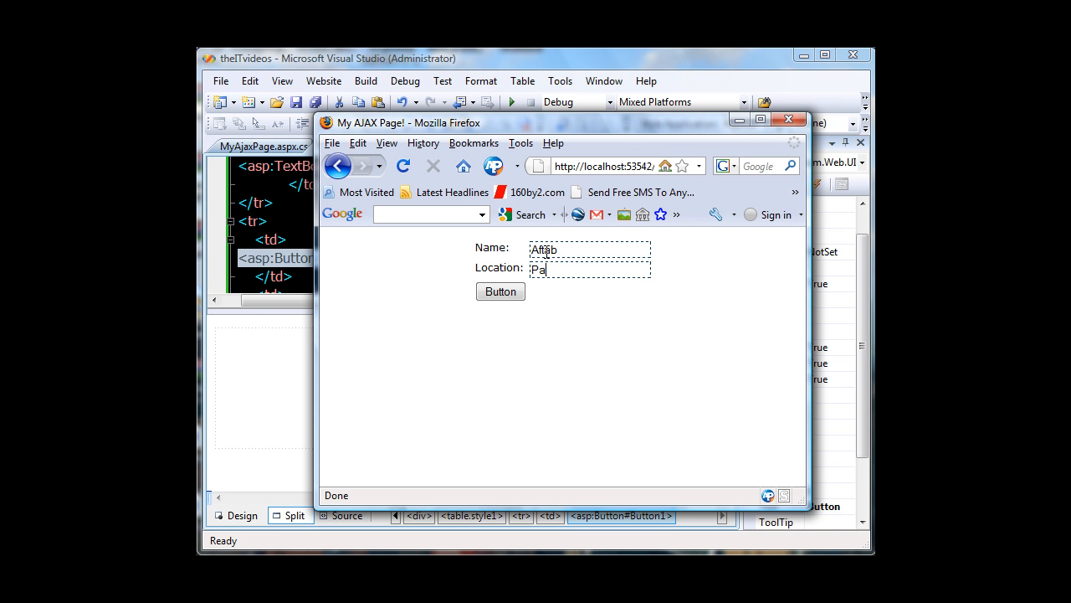
type("ris")
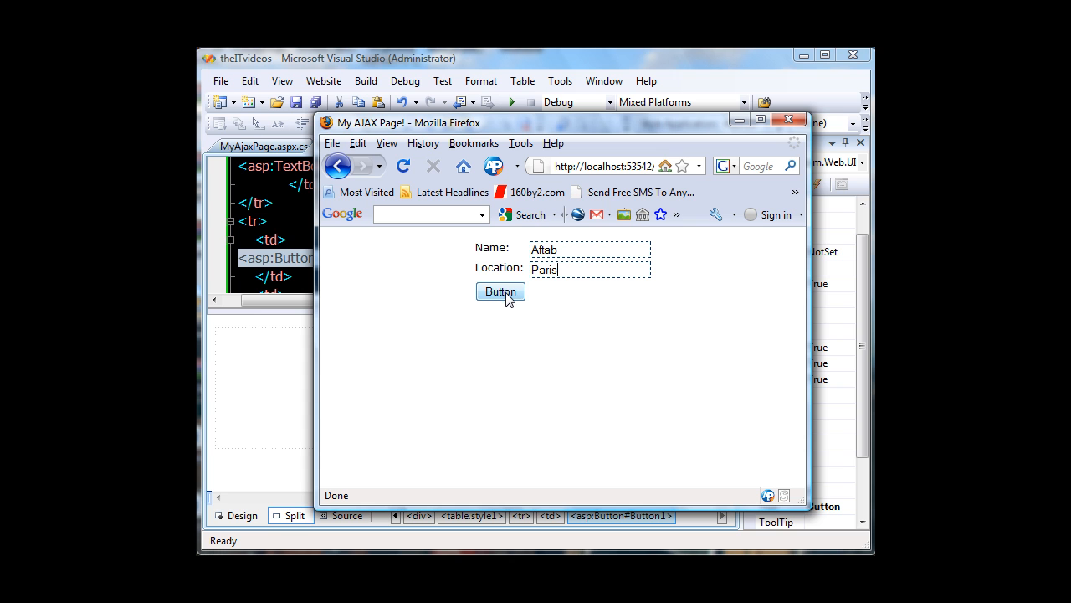
left_click(499, 291)
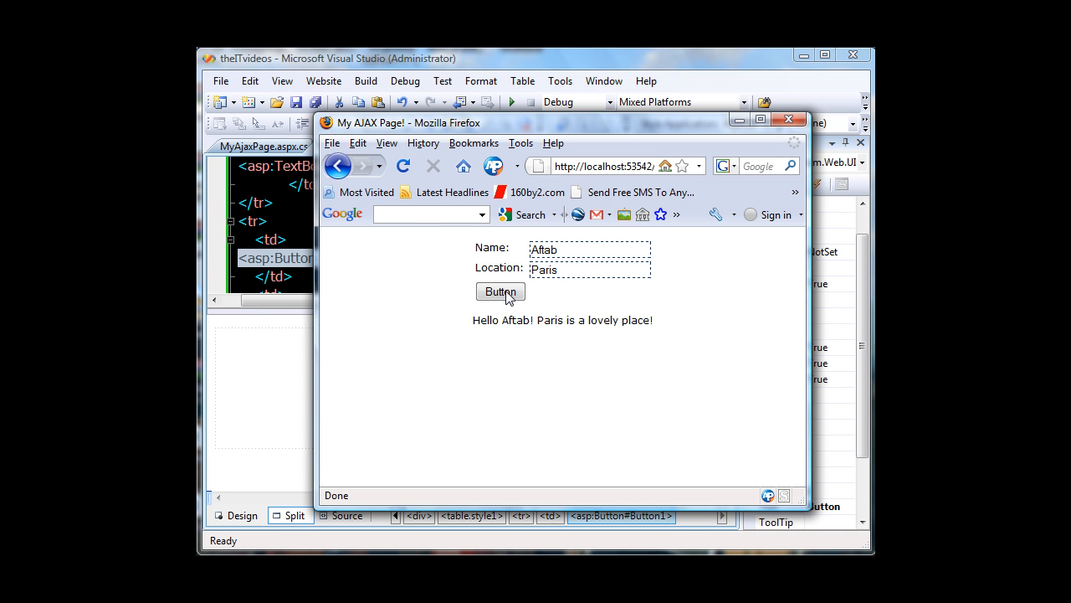
mouse_move(488, 321)
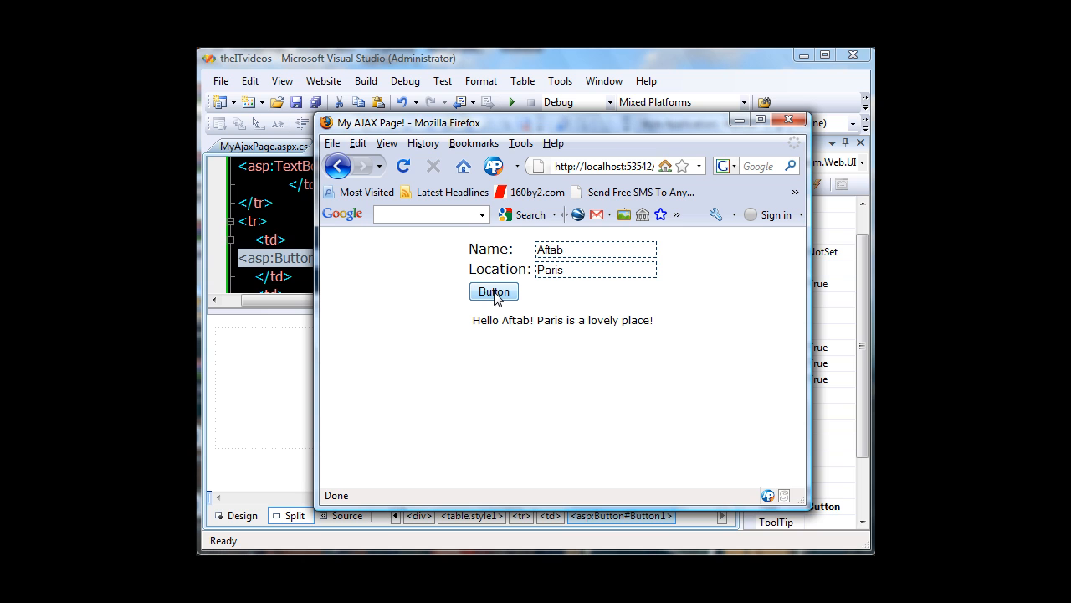
mouse_move(538, 336)
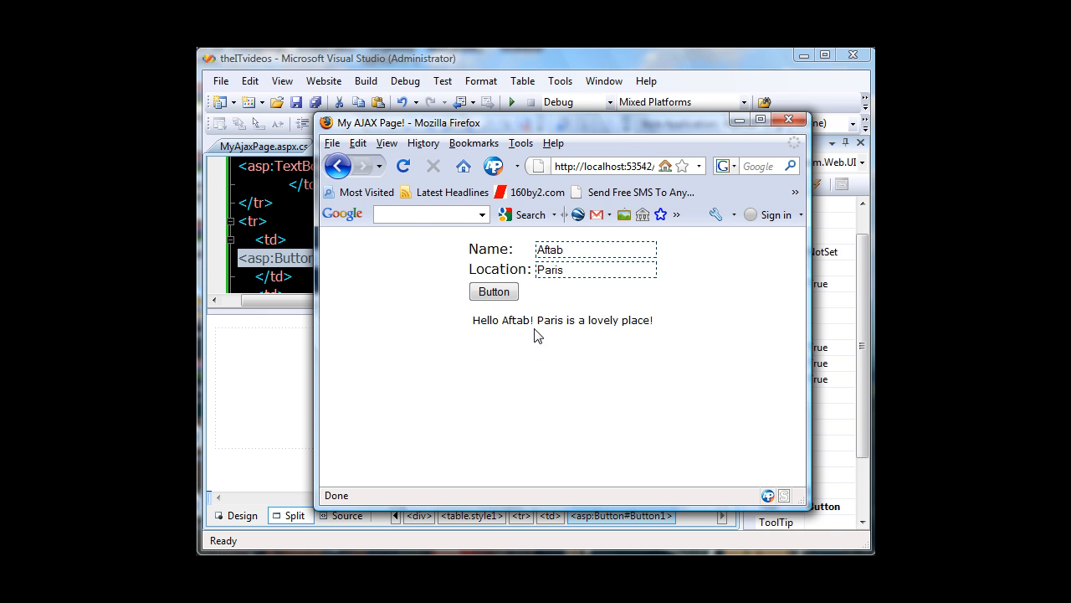